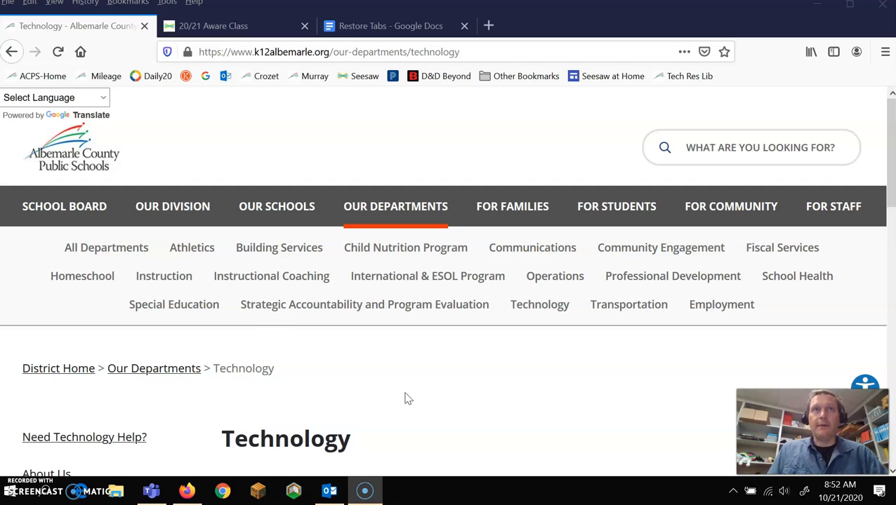
pyautogui.moveTo(325, 238)
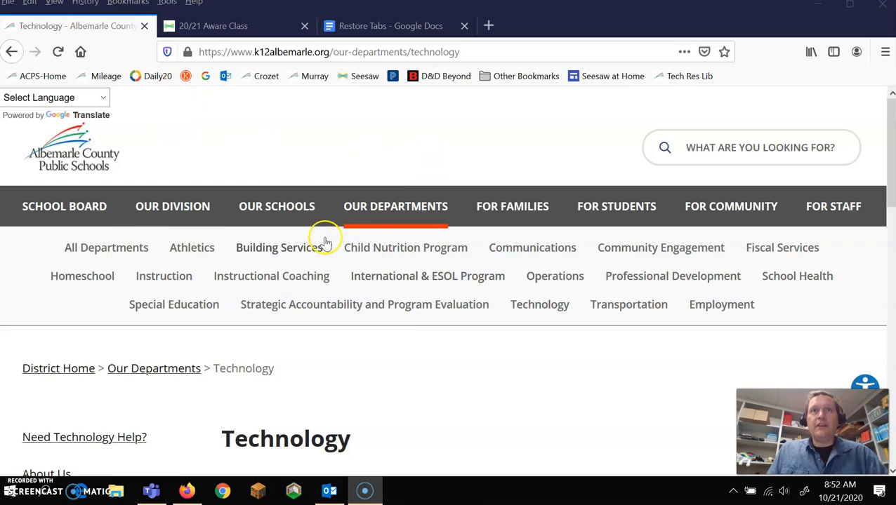
pyautogui.moveTo(708, 78)
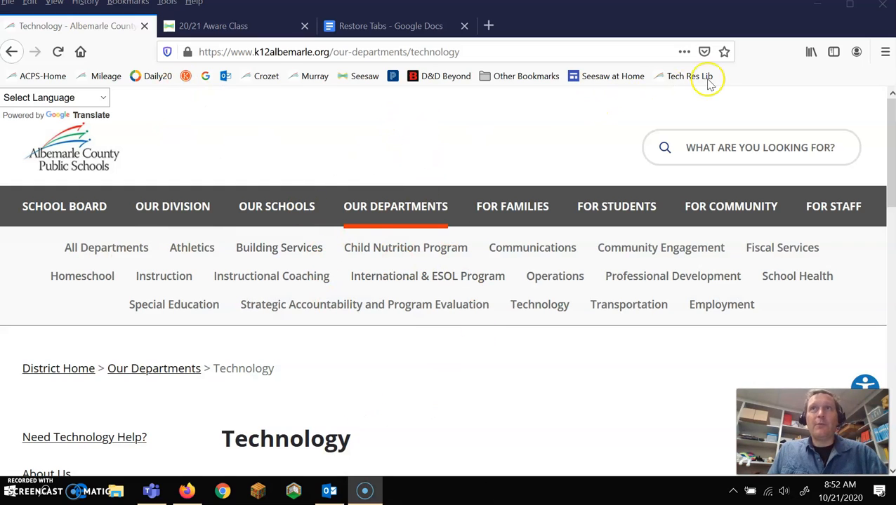
# Begin a new bookmark for the district Technology page from the address bar star
pyautogui.click(723, 52)
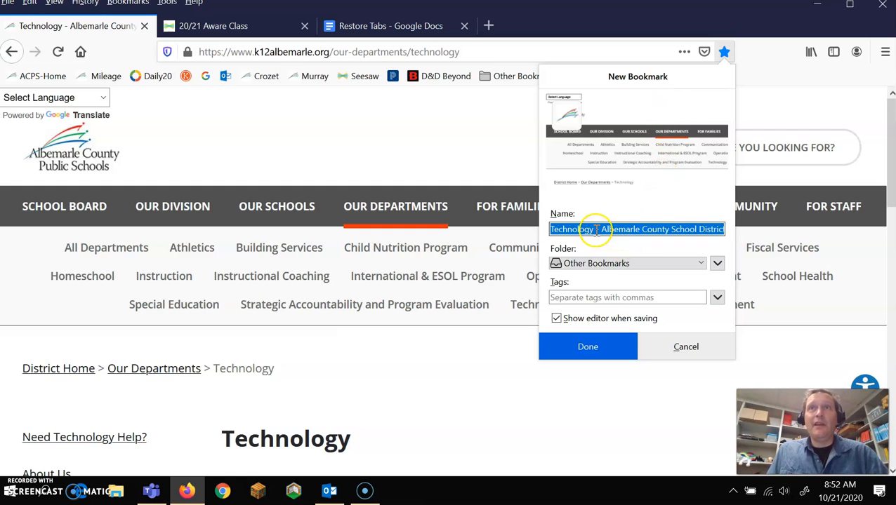
# Name the bookmark 'Technology' and file it in the Bookmarks Toolbar folder
pyautogui.click(593, 228)
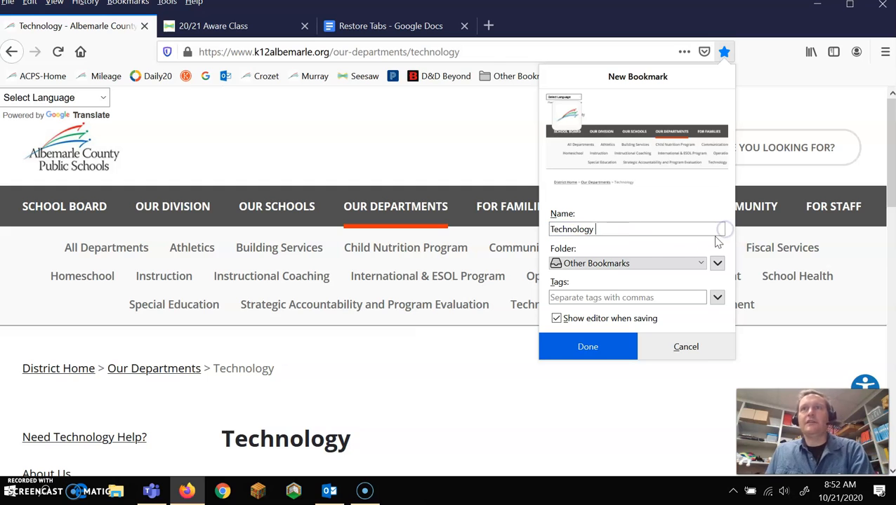
pyautogui.click(627, 263)
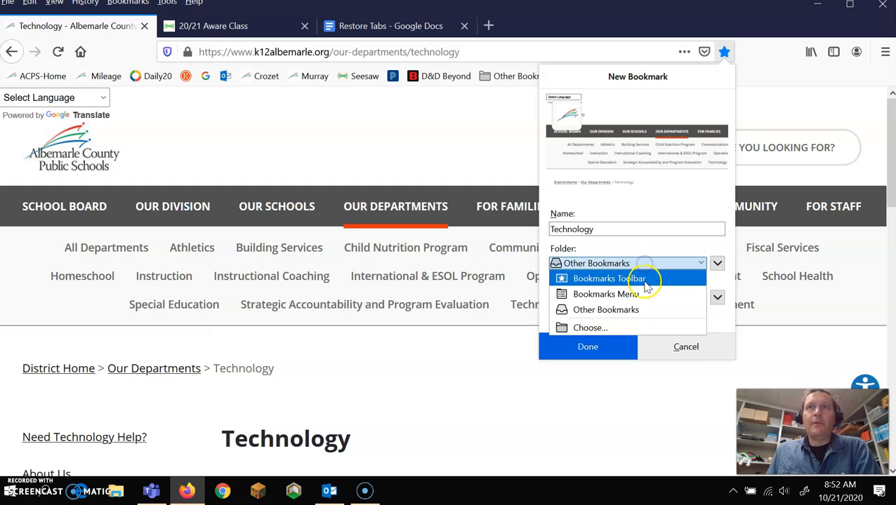
pyautogui.click(587, 347)
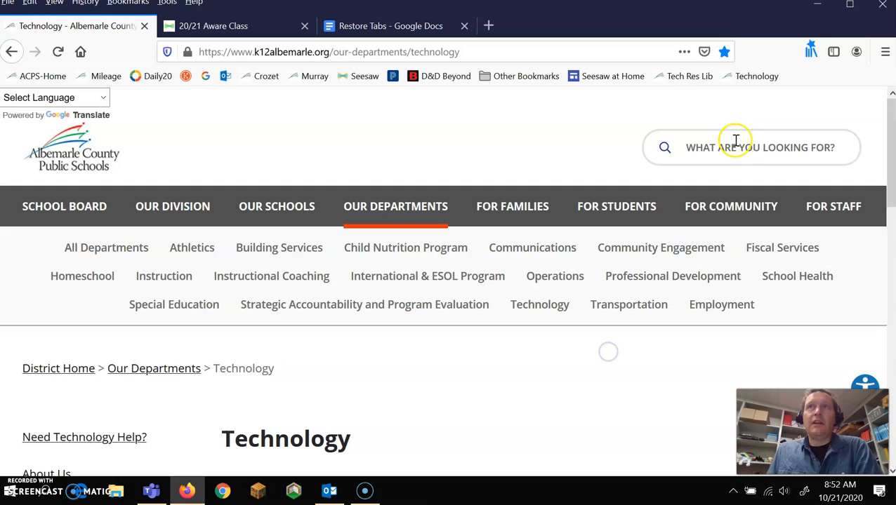
pyautogui.moveTo(137, 46)
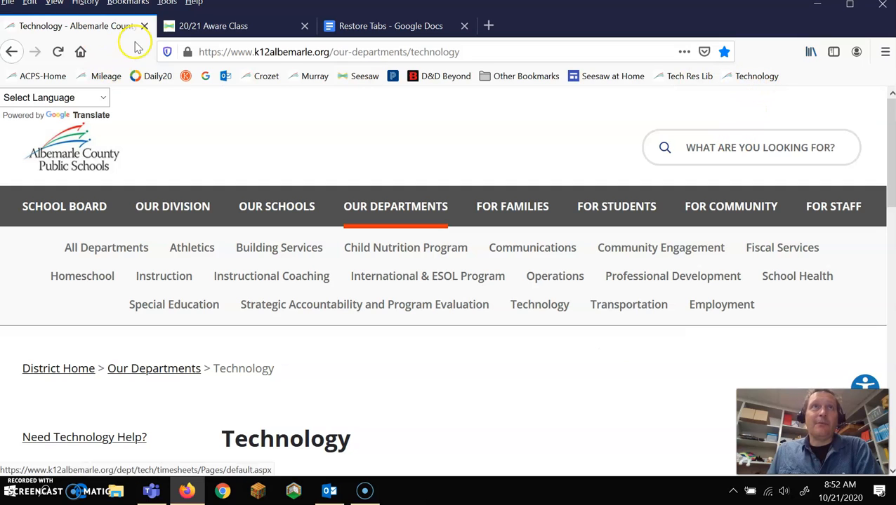
# Close the Technology tab so the Seesaw 20/21 Aware Class journal remains
pyautogui.click(144, 26)
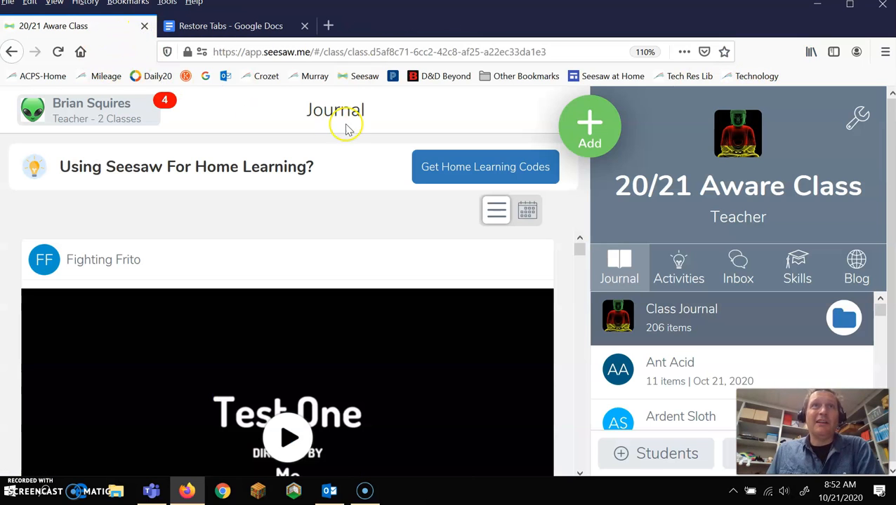
pyautogui.moveTo(330, 146)
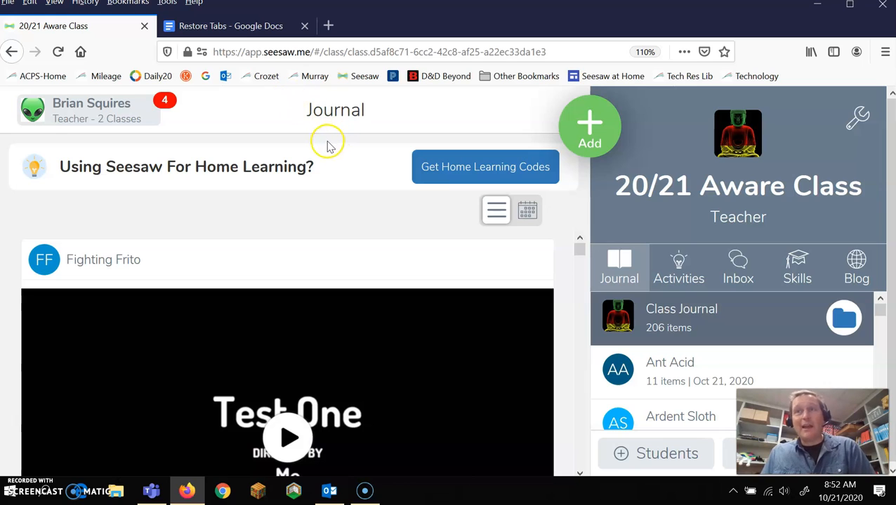
pyautogui.moveTo(769, 200)
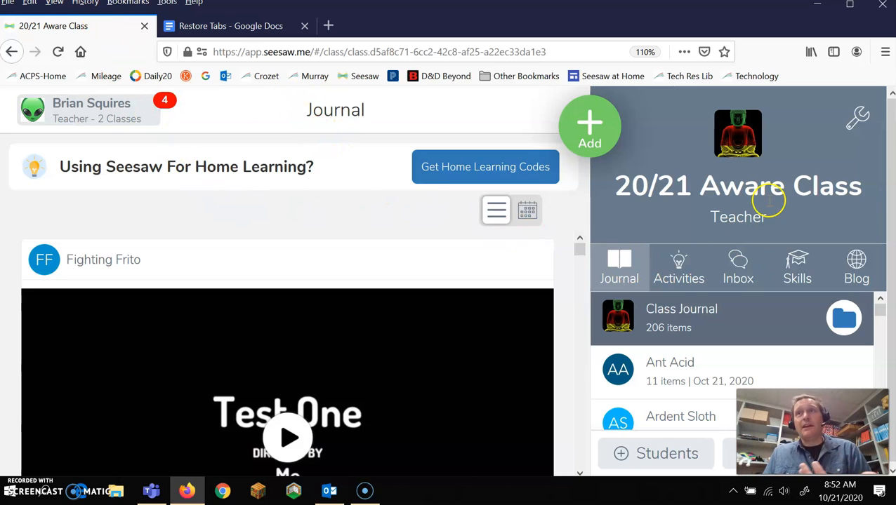
pyautogui.moveTo(294, 140)
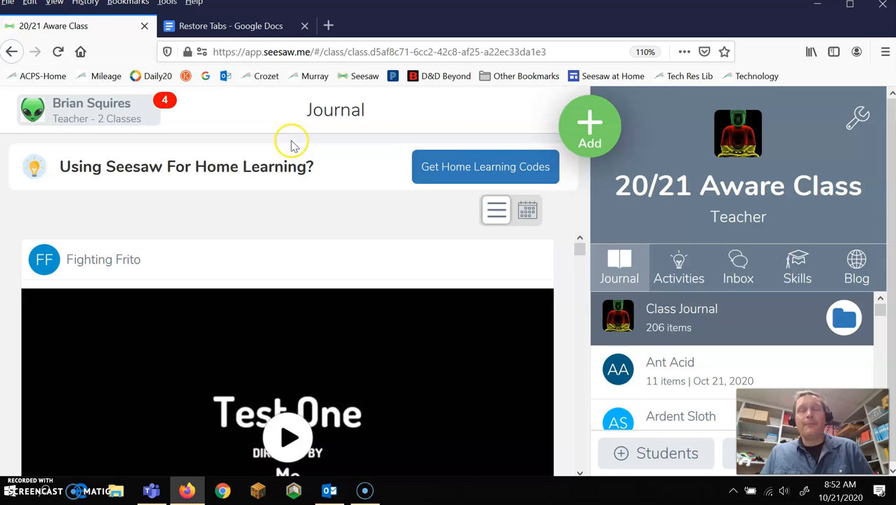
pyautogui.moveTo(554, 186)
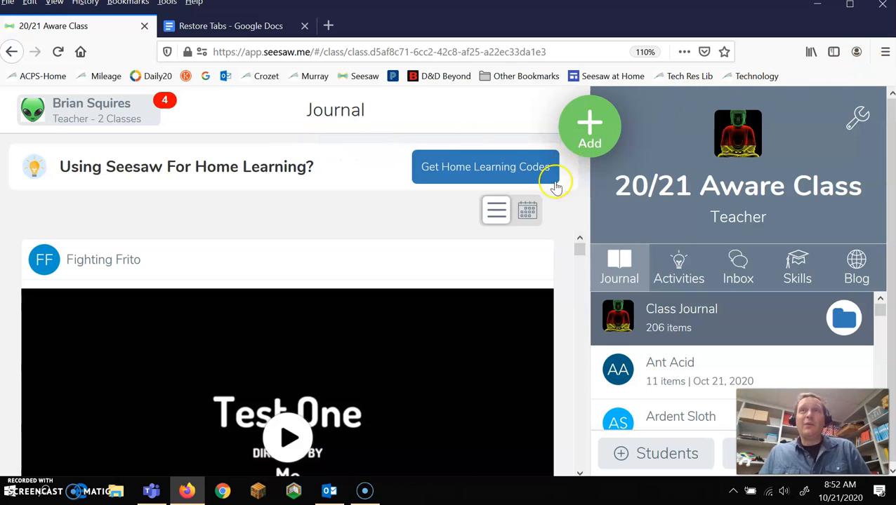
pyautogui.moveTo(515, 239)
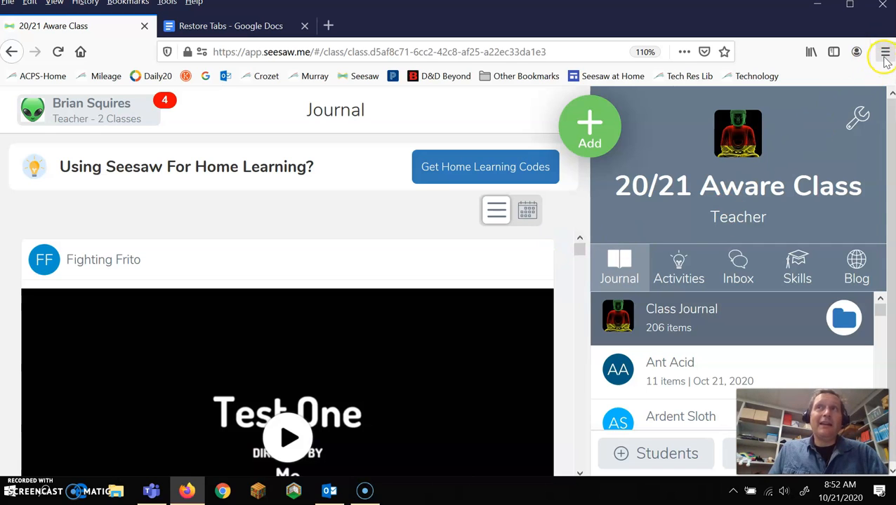
# Turn on Restore previous session in Firefox Options, then close the Options tab
pyautogui.click(885, 52)
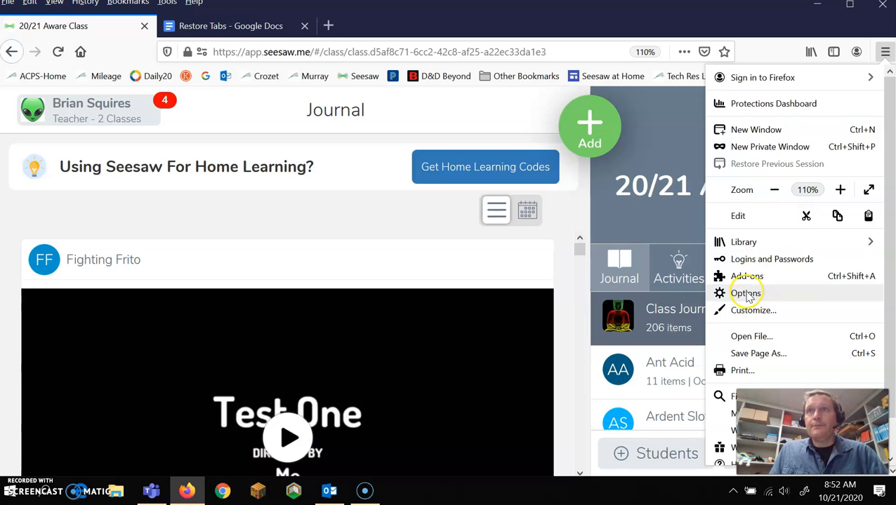
pyautogui.click(746, 293)
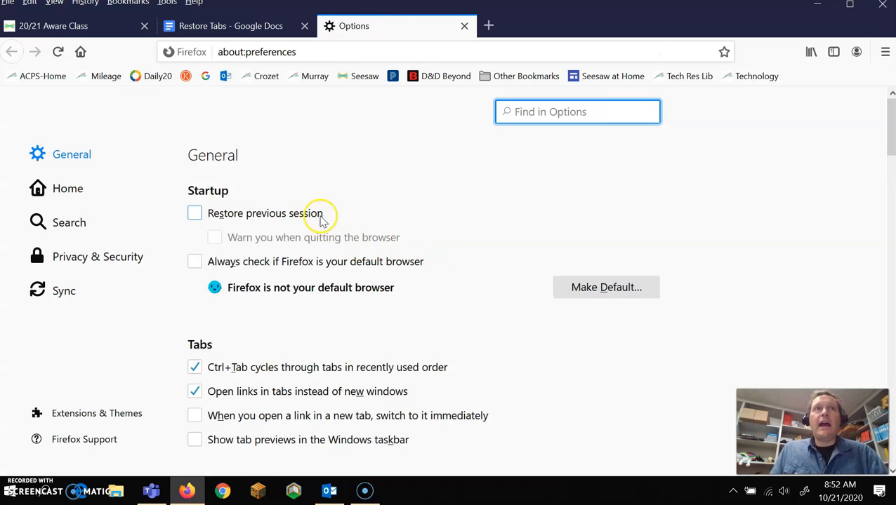
pyautogui.moveTo(163, 188)
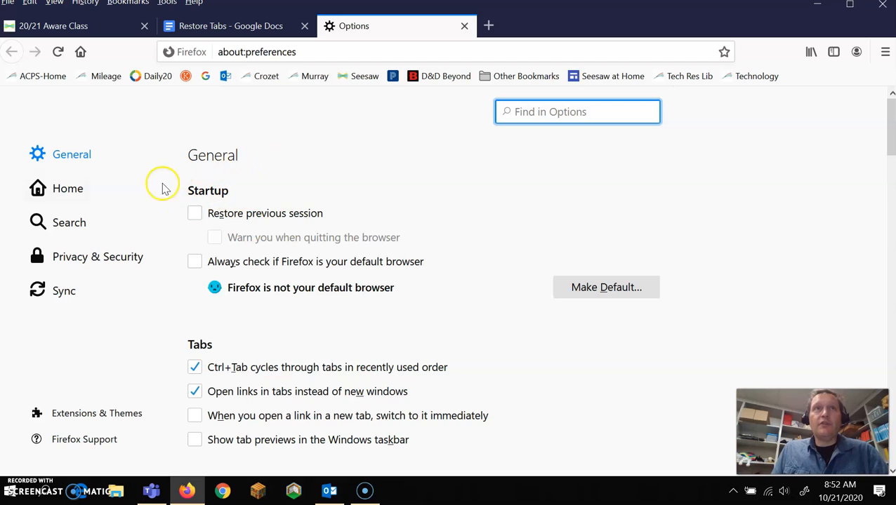
pyautogui.moveTo(260, 222)
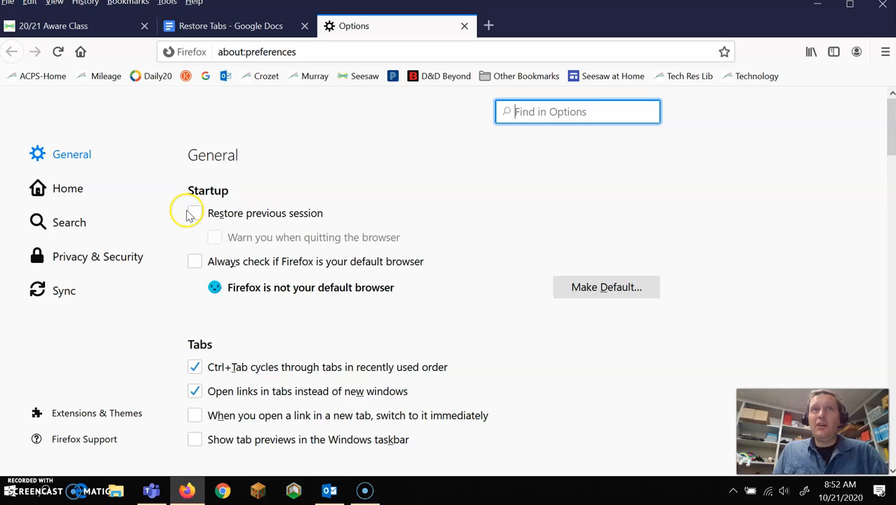
pyautogui.click(195, 213)
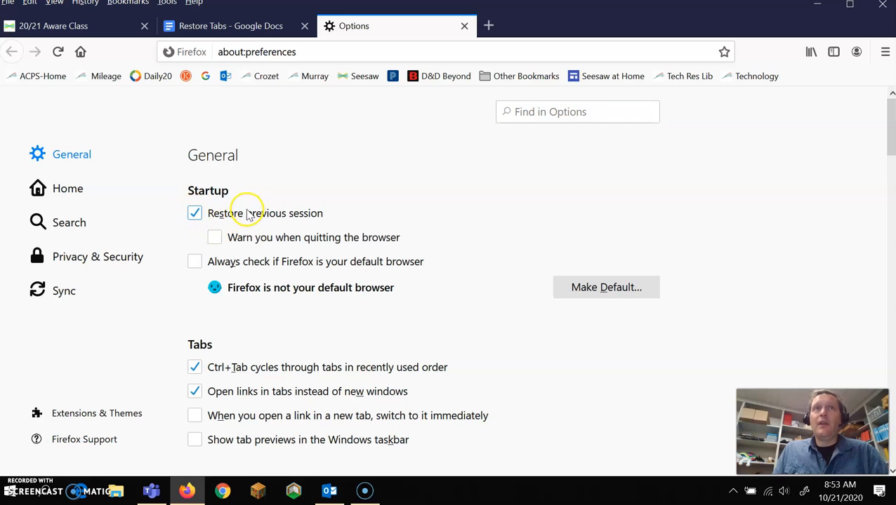
pyautogui.moveTo(464, 26)
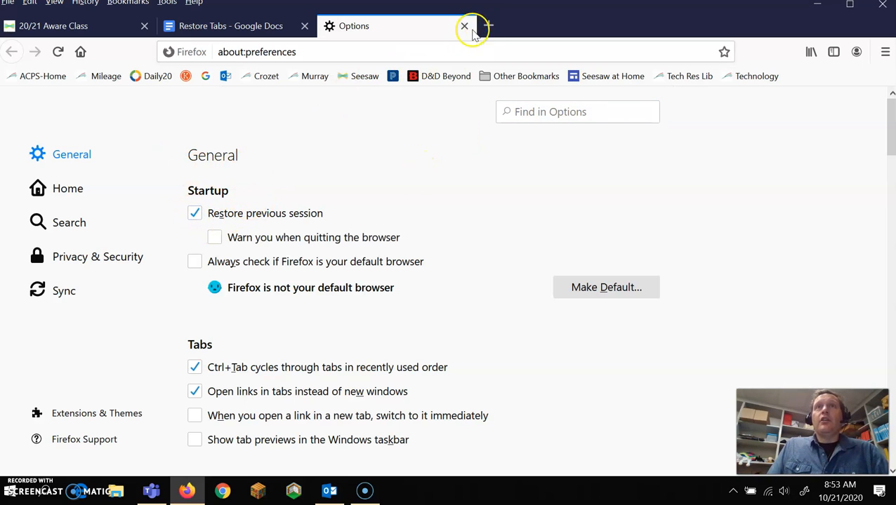
pyautogui.click(464, 26)
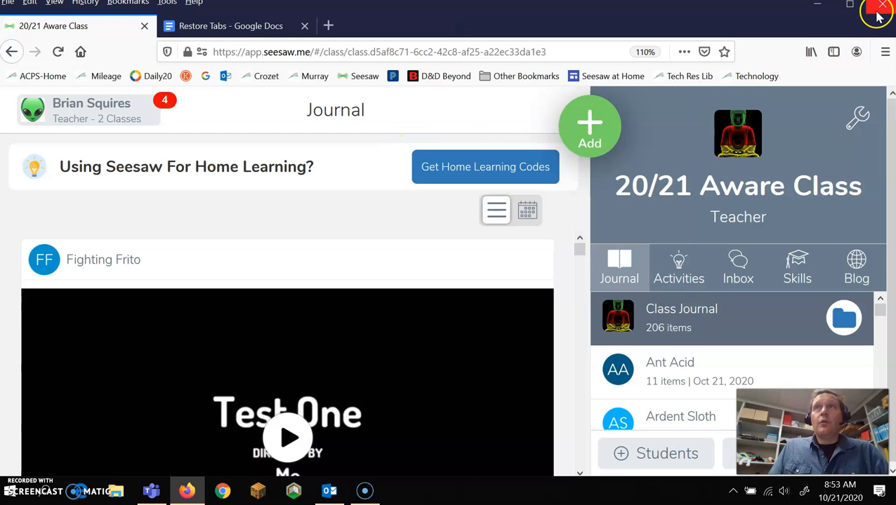
# Quit Firefox so it can be relaunched with the previous tabs restored
pyautogui.click(881, 13)
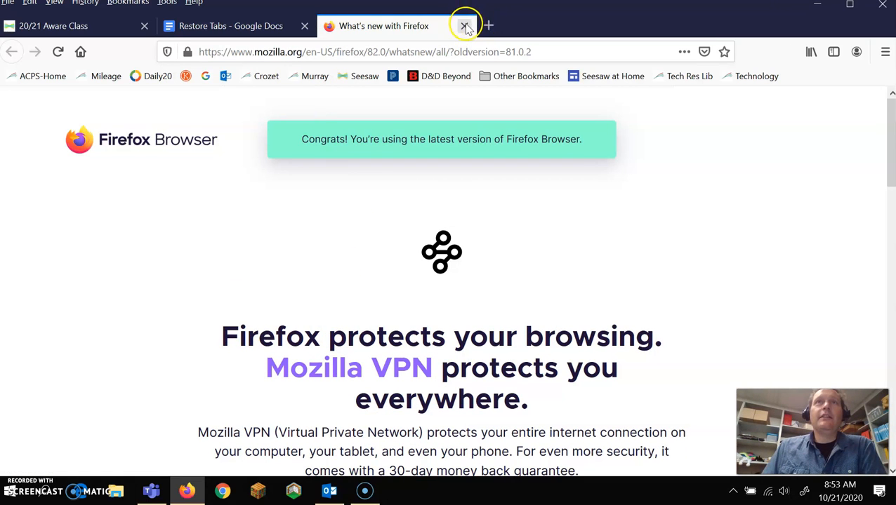
# Close the What's new with Firefox tab and return to the restored 20/21 Aware Class tab
pyautogui.click(466, 26)
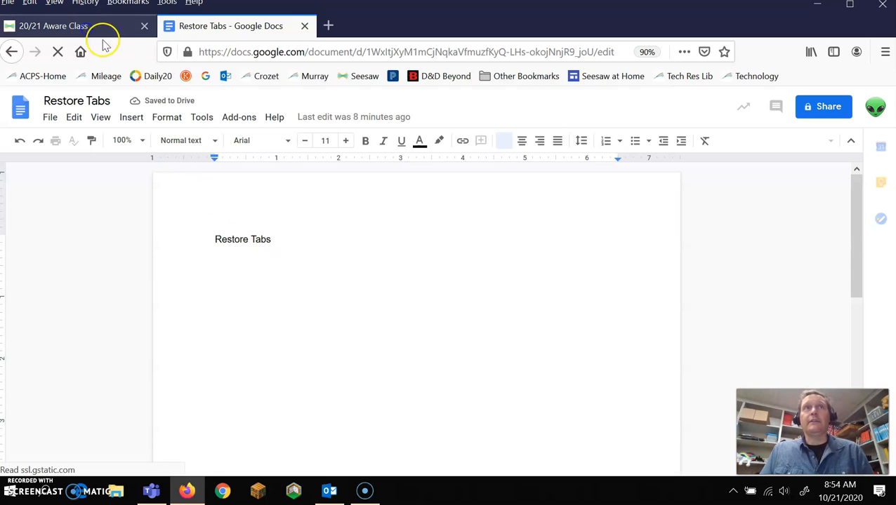
pyautogui.click(54, 26)
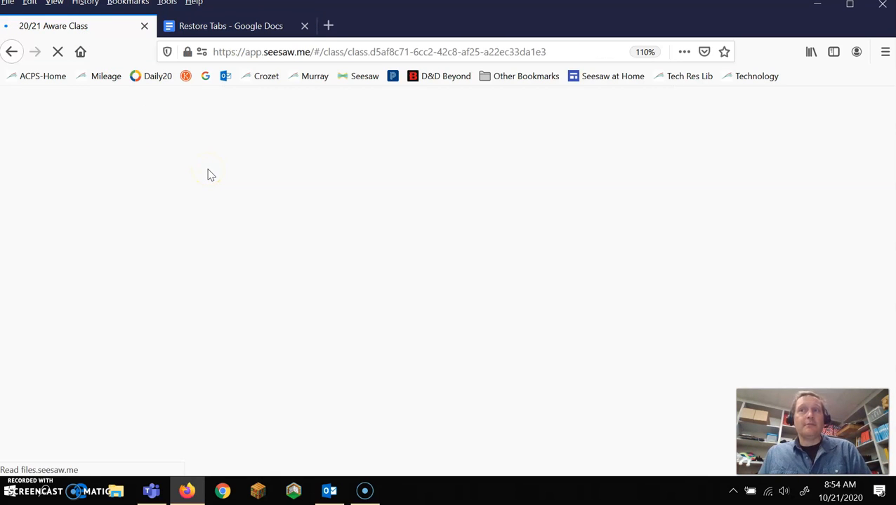